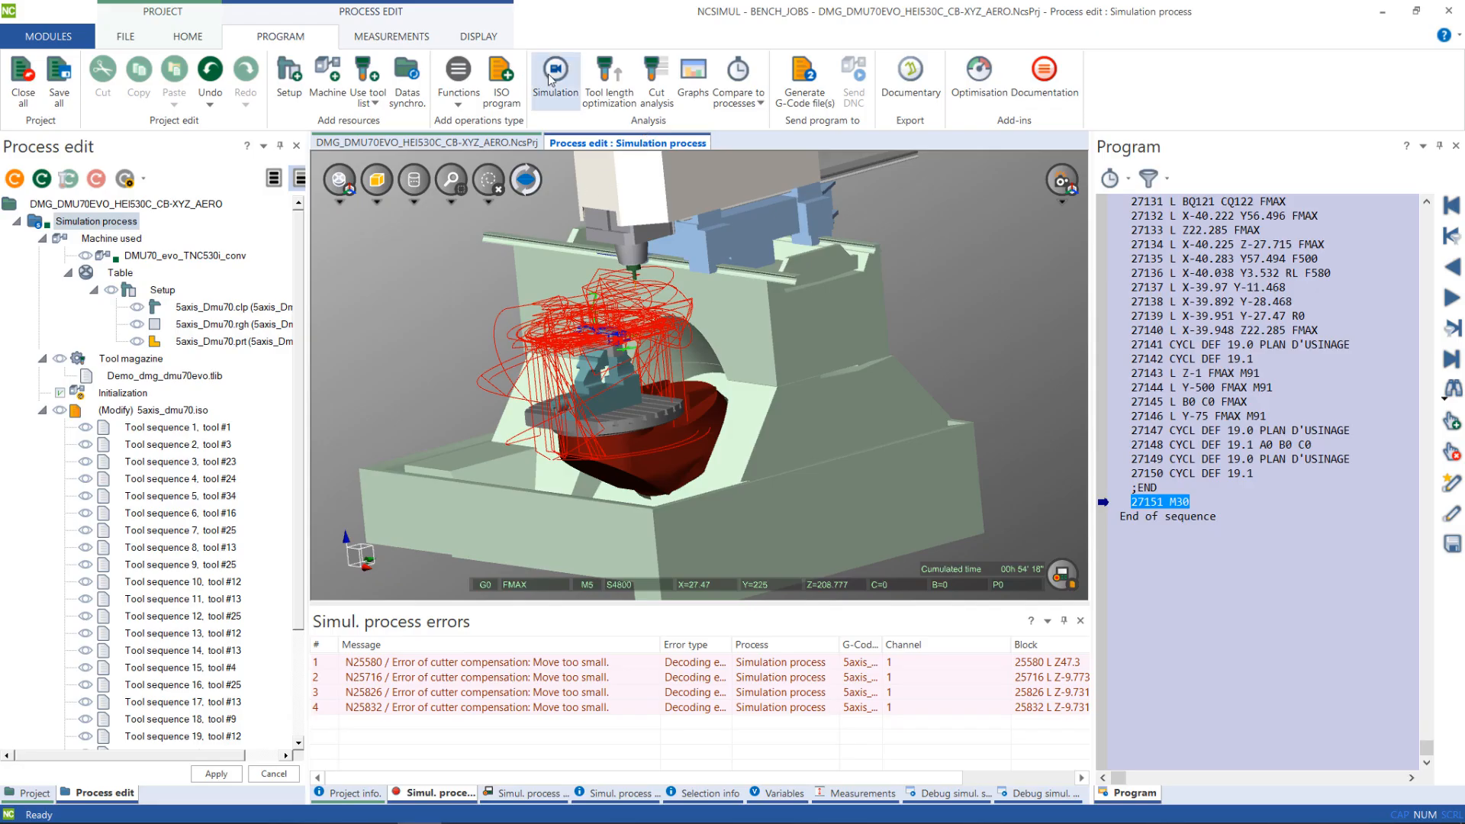
Run the DMU70 simulation continuously to the end and leave simulation mode.
left_click(554, 76)
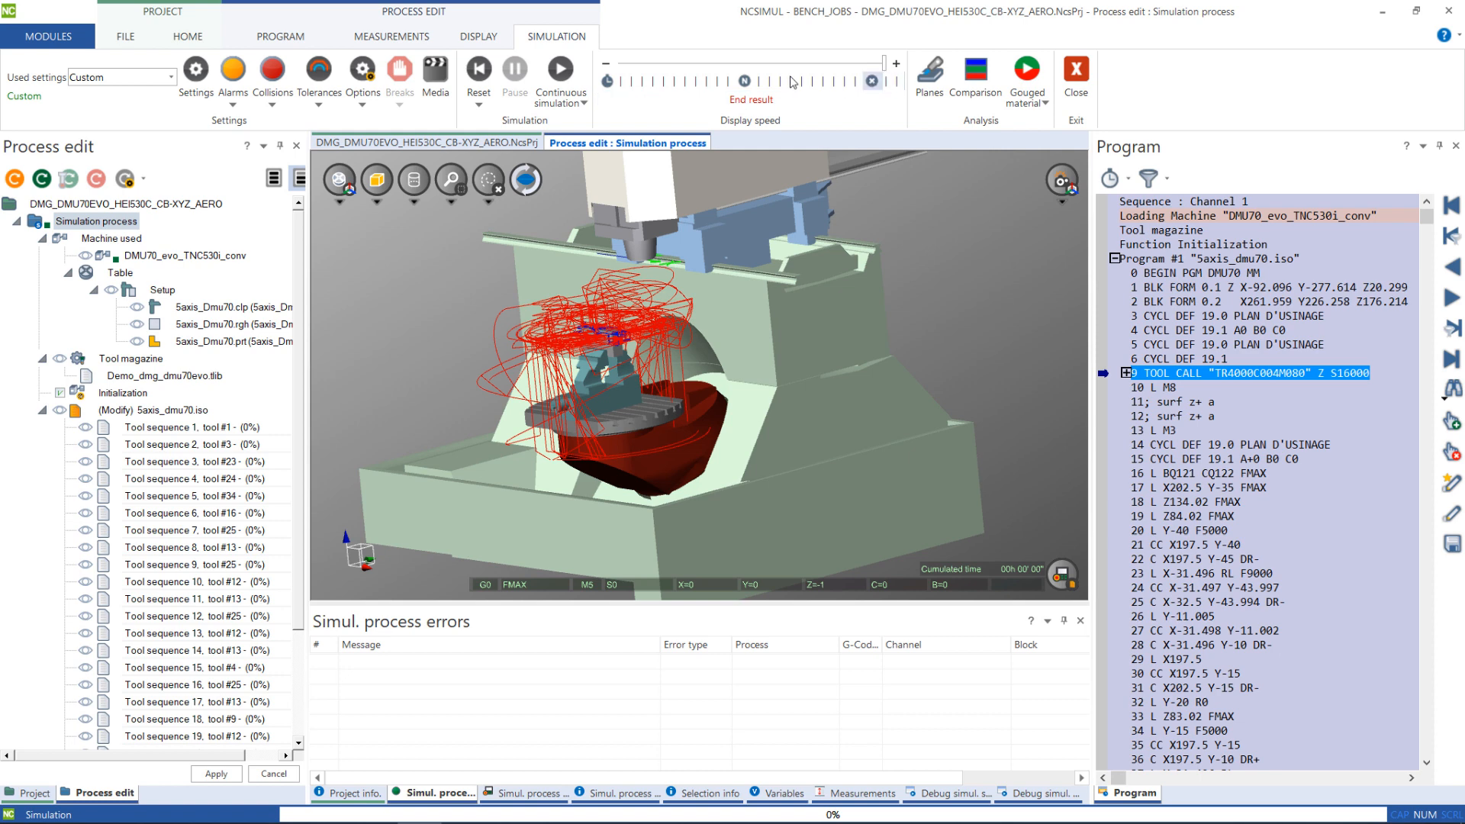
left_click(560, 67)
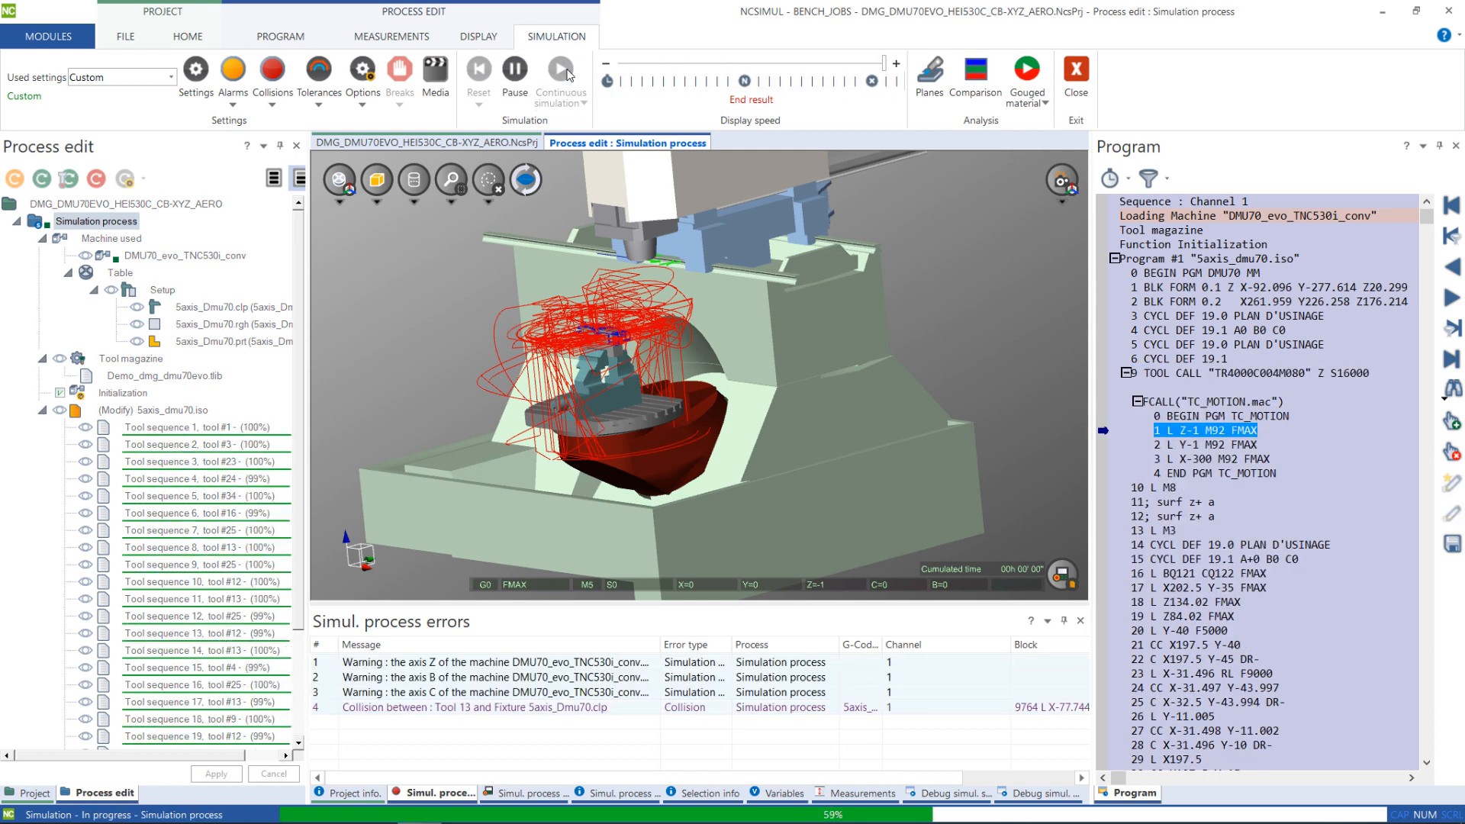
left_click(561, 73)
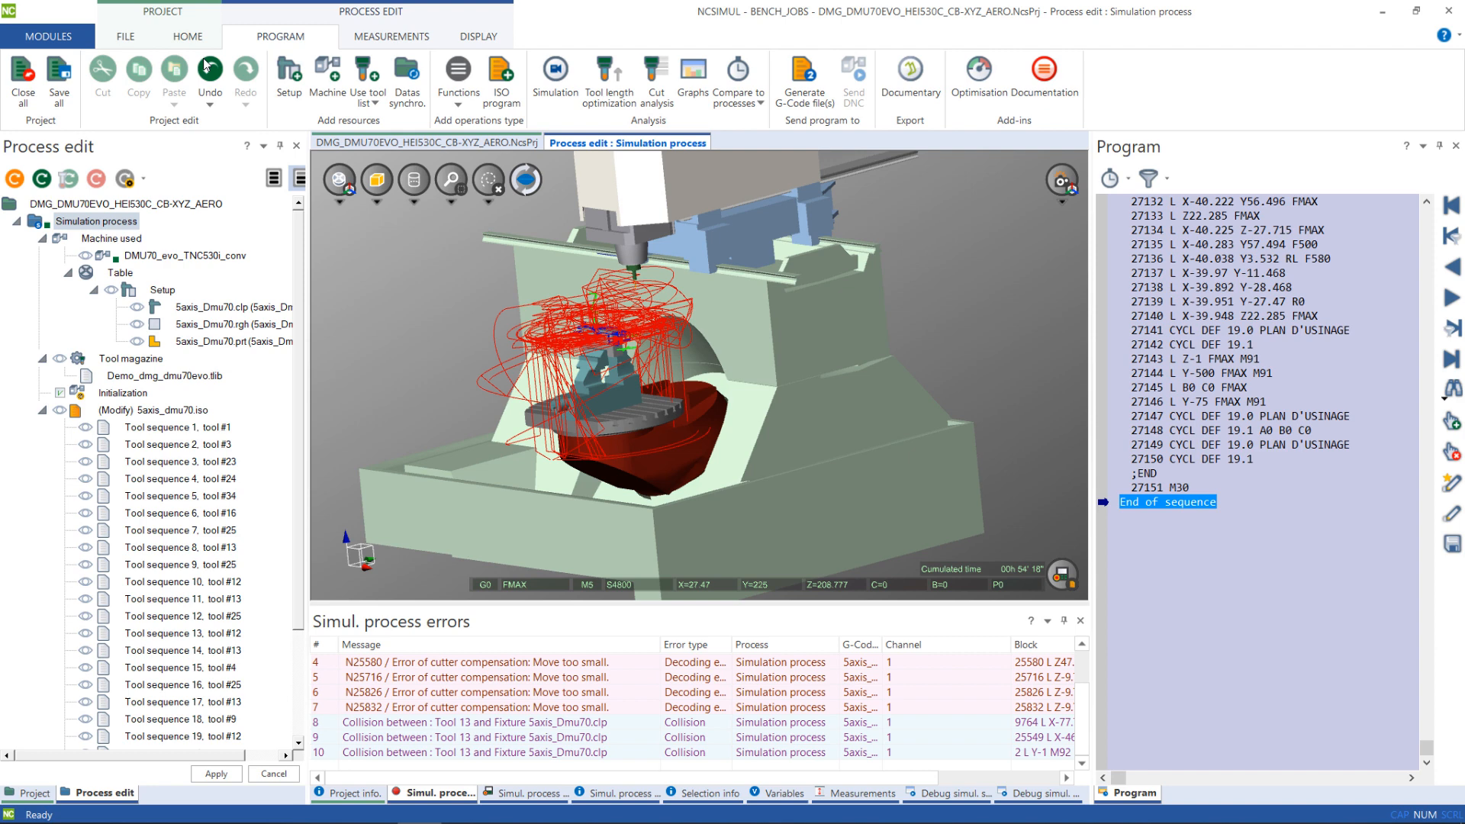
Save the simulated project, then quit NCSIMUL confirming Yes.
left_click(58, 79)
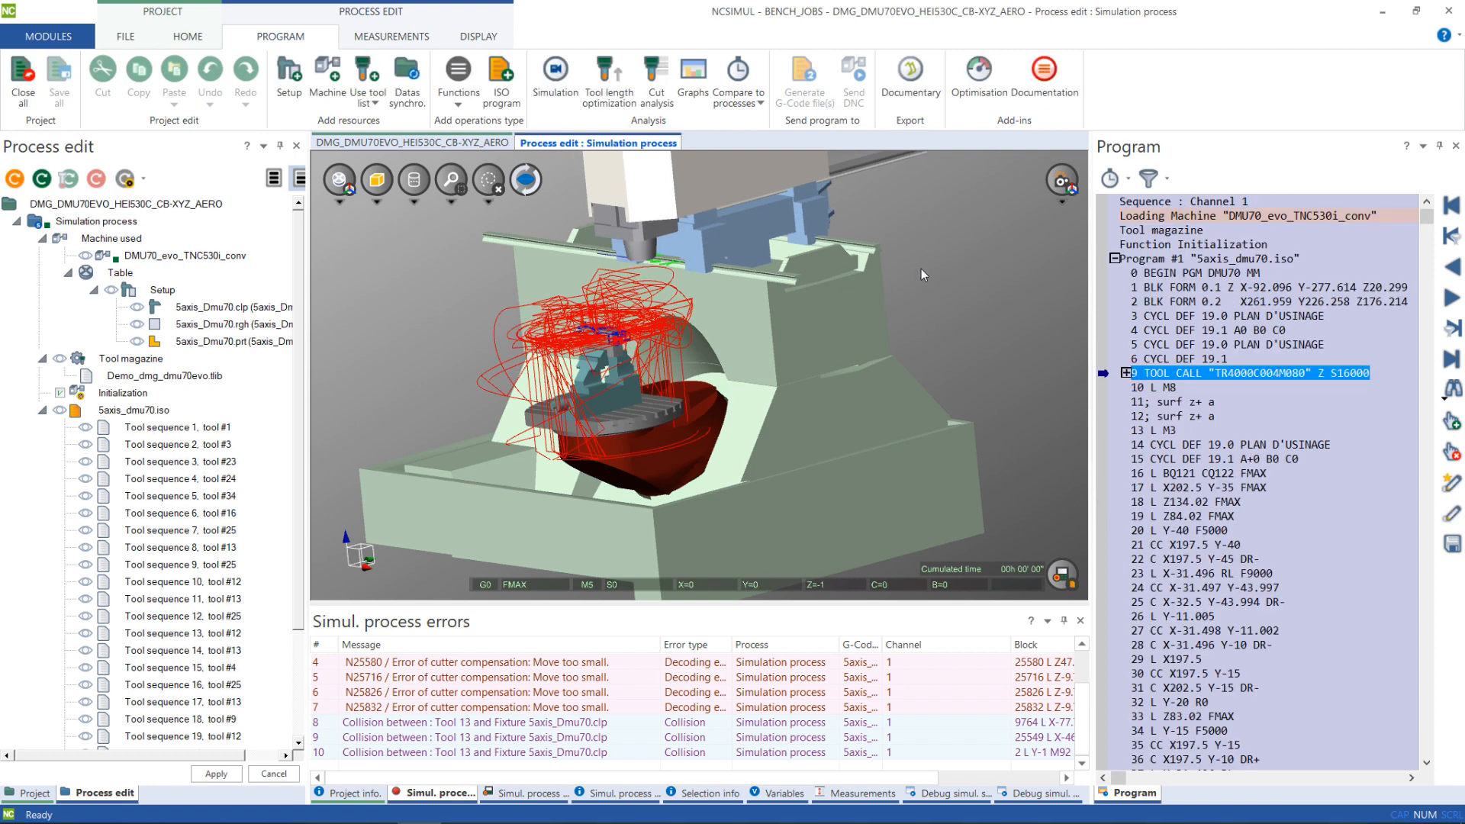
left_click(1453, 10)
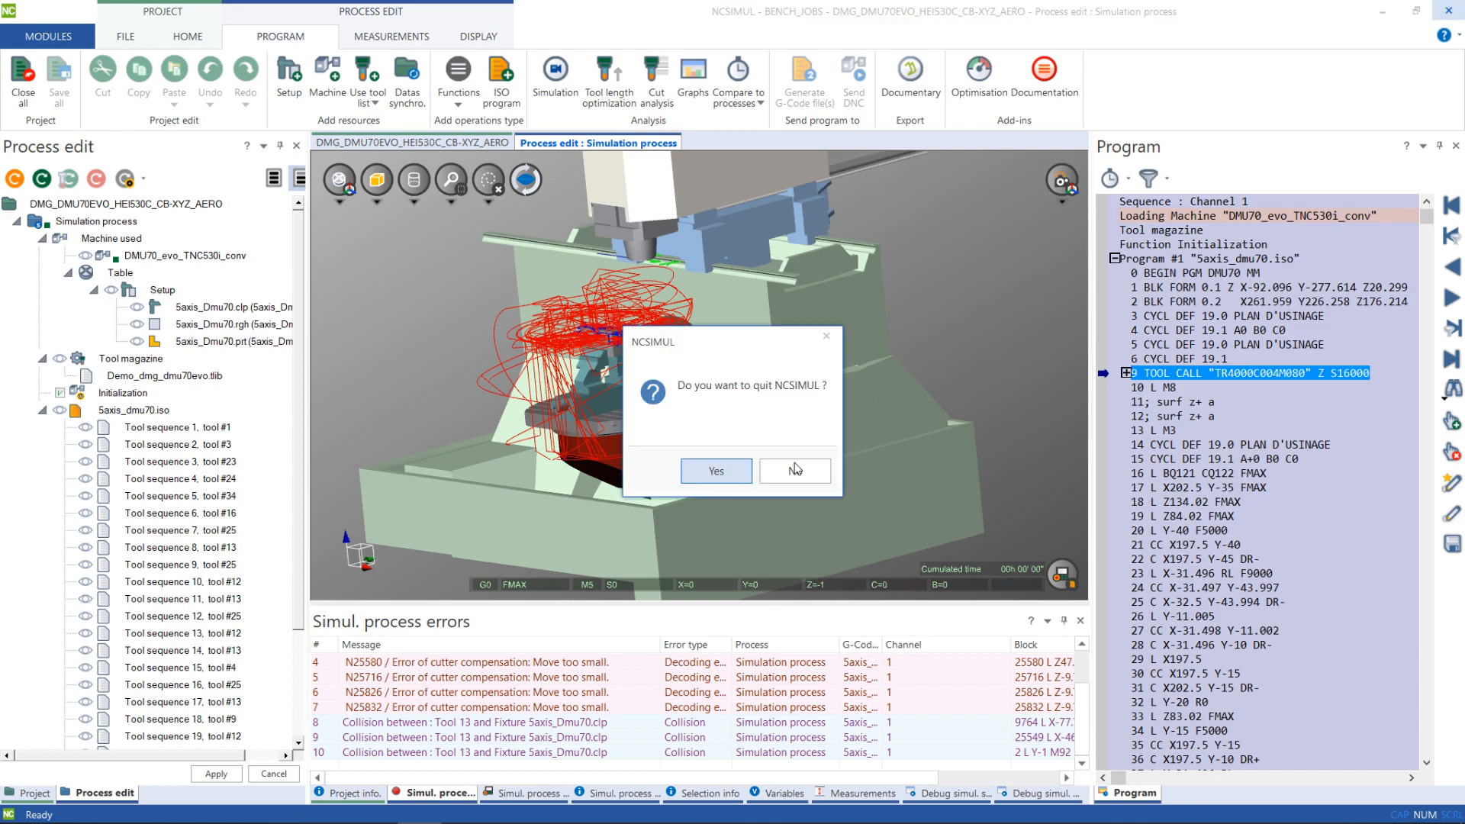
left_click(716, 471)
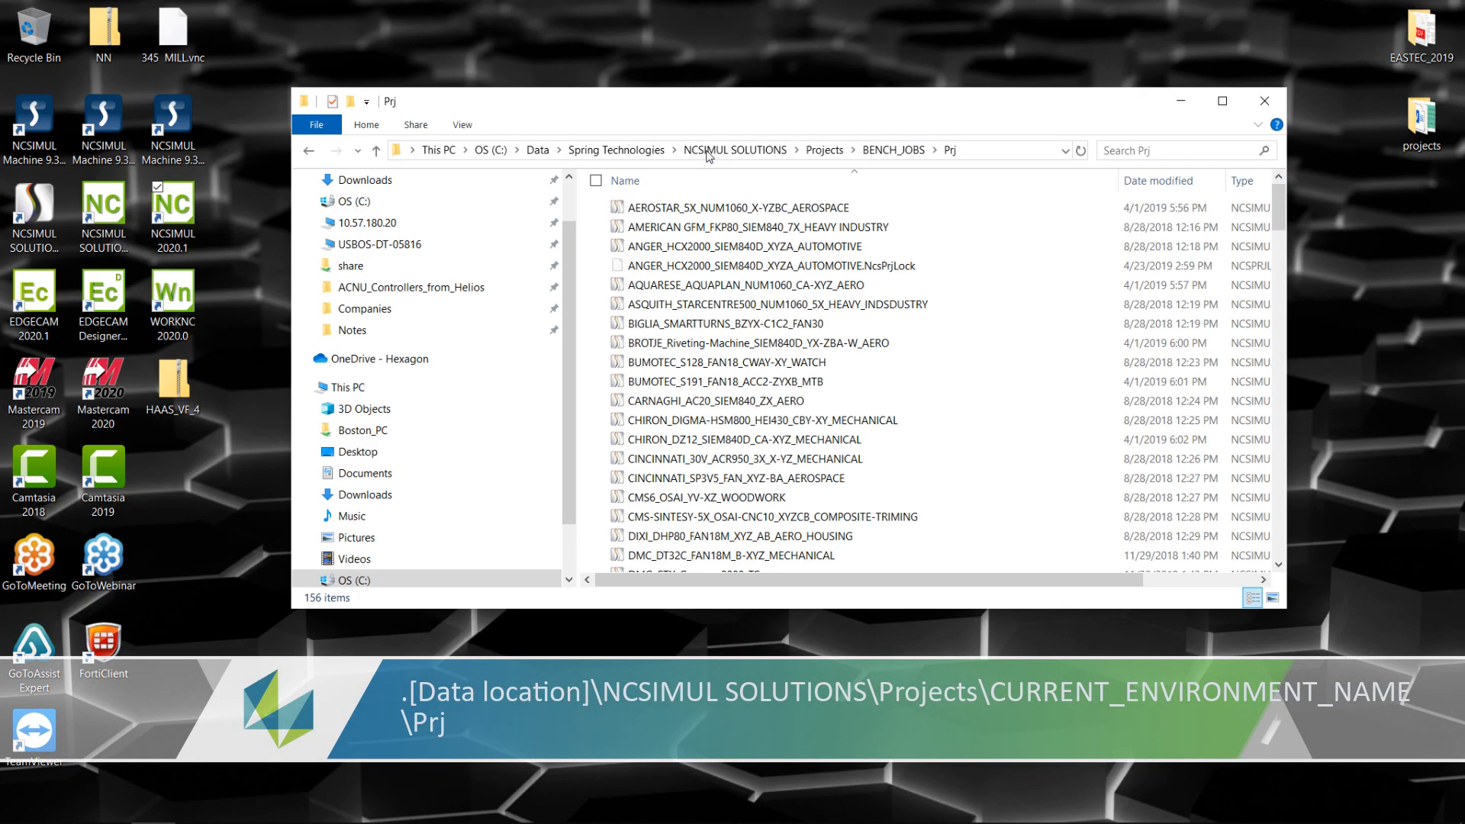
View the AEROSTAR .NcsPrj file's properties, then launch NCSIMUL Player on BENCH_JOBS.
right_click(757, 207)
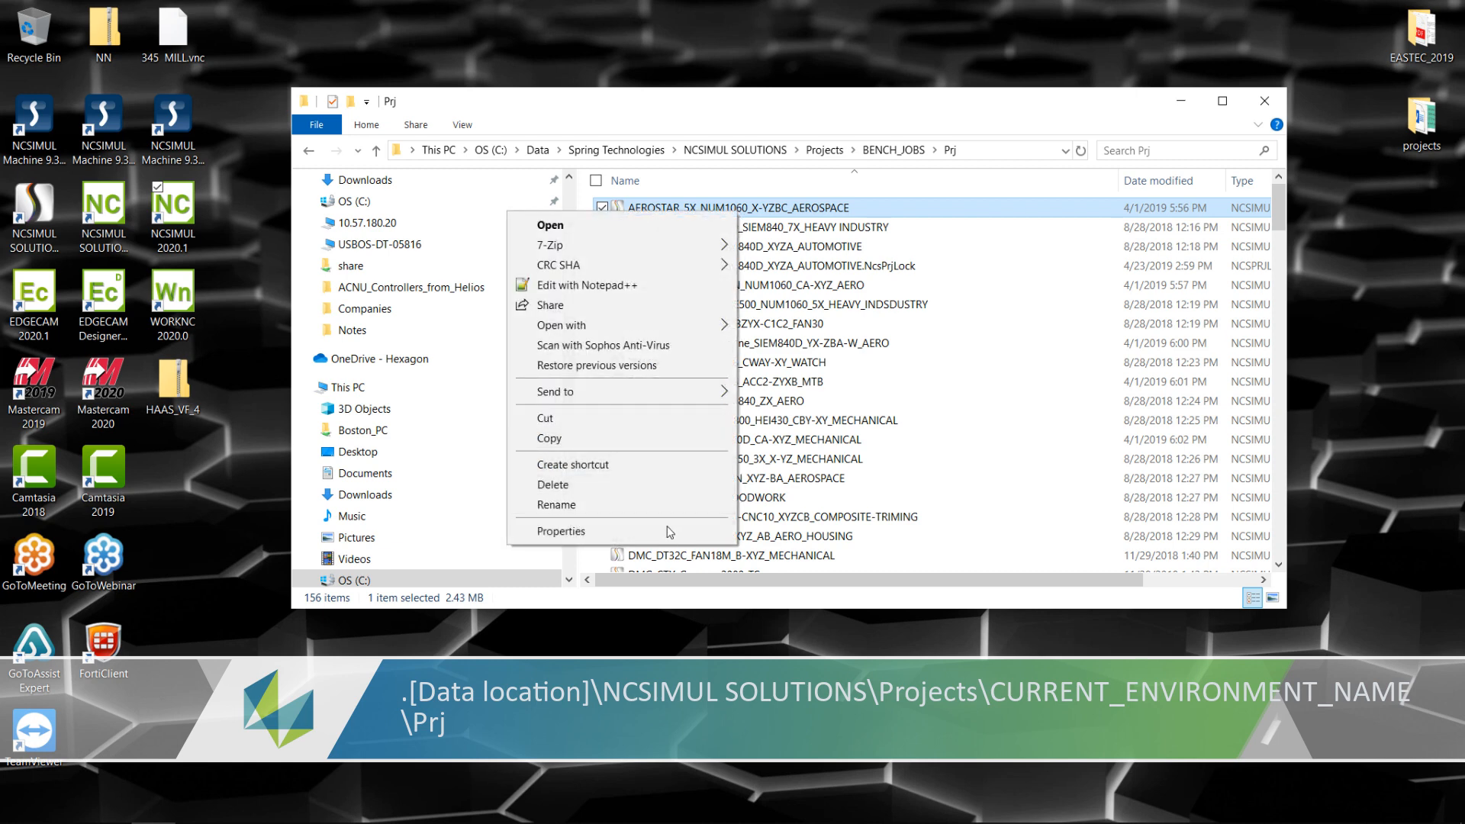
left_click(559, 531)
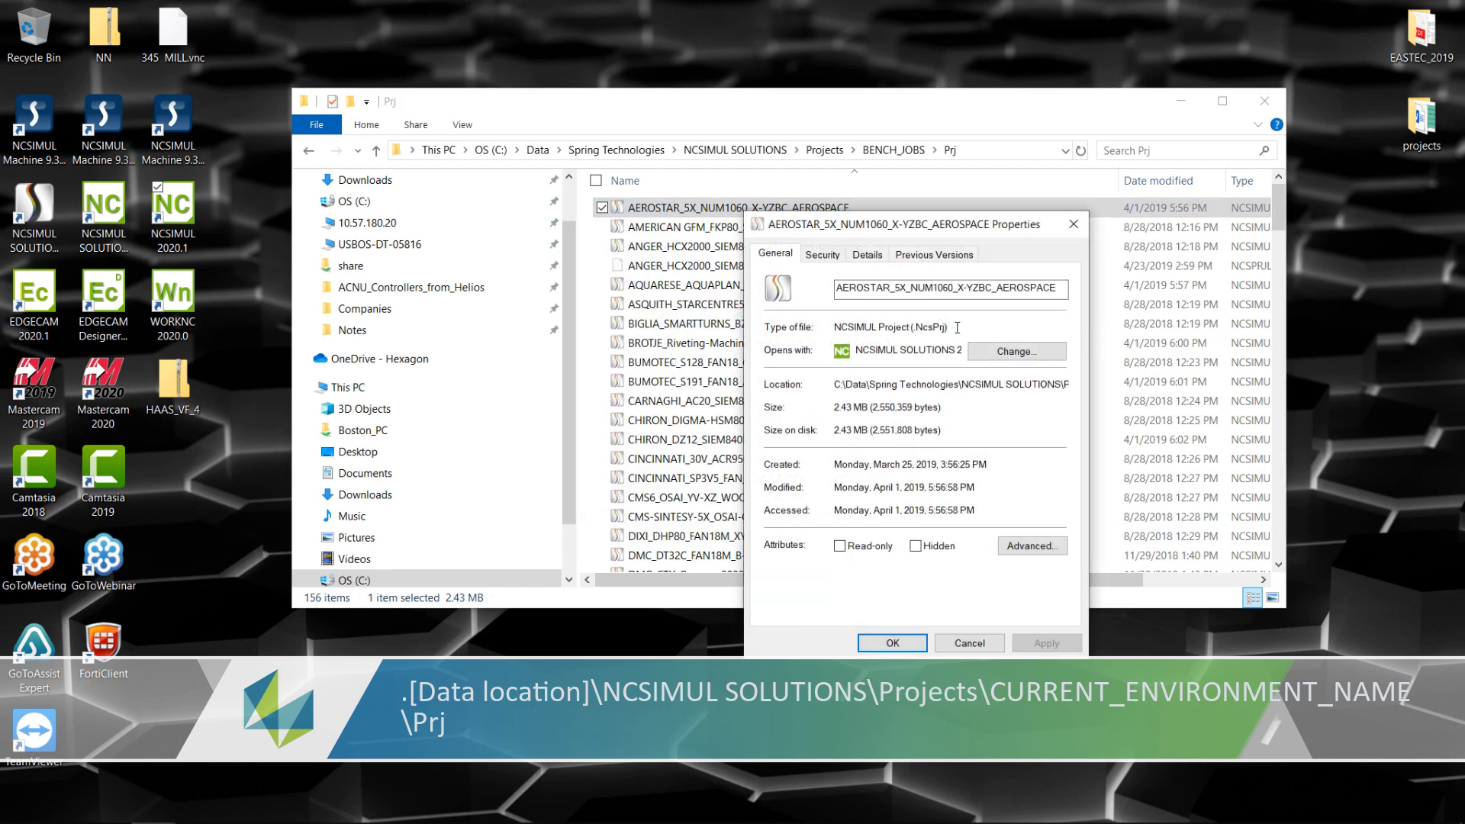
double_click(926, 327)
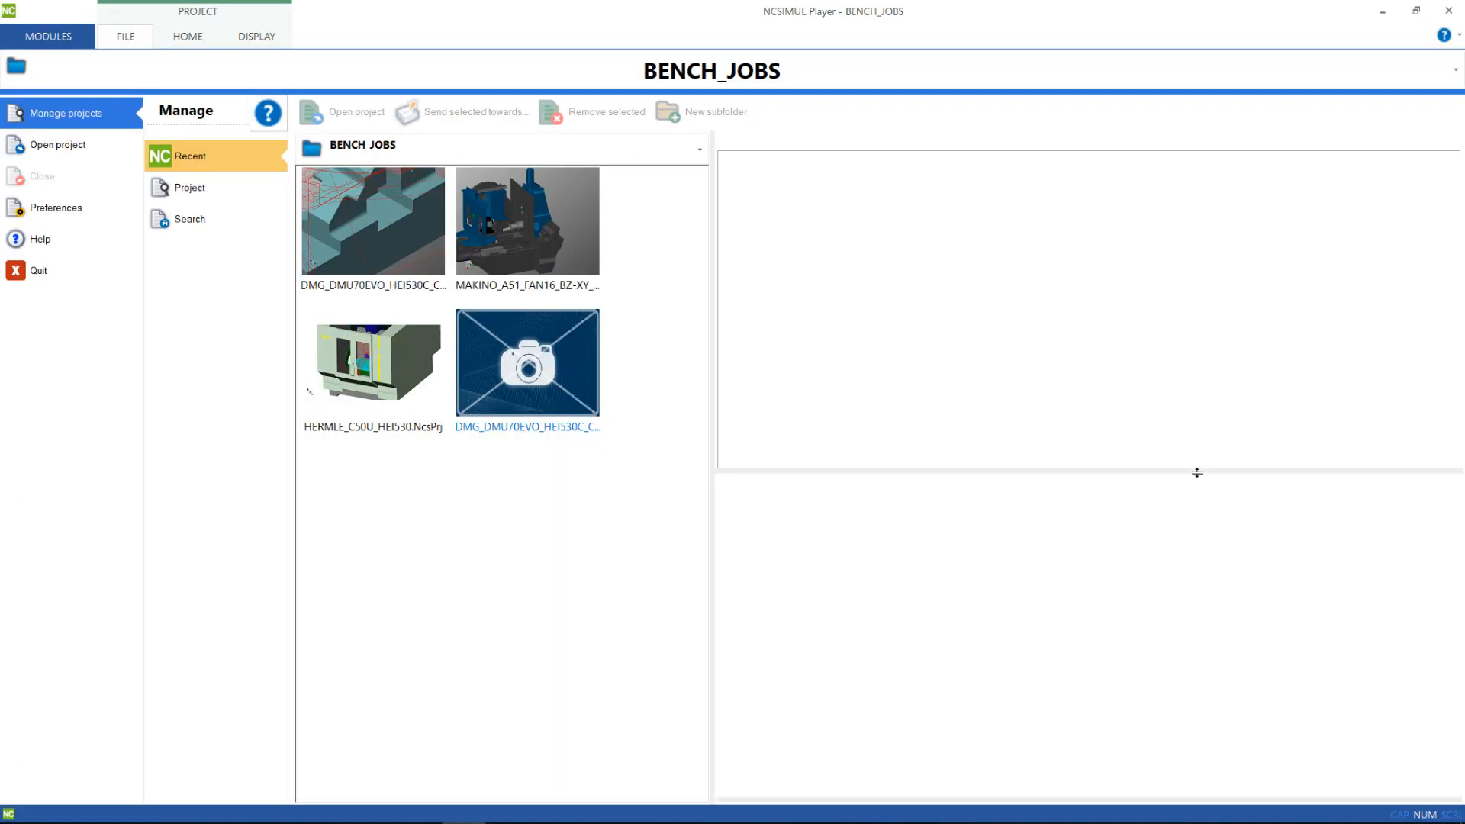
Open the read-only DMG_DMU70EVO project from the Recent thumbnails.
double_click(527, 363)
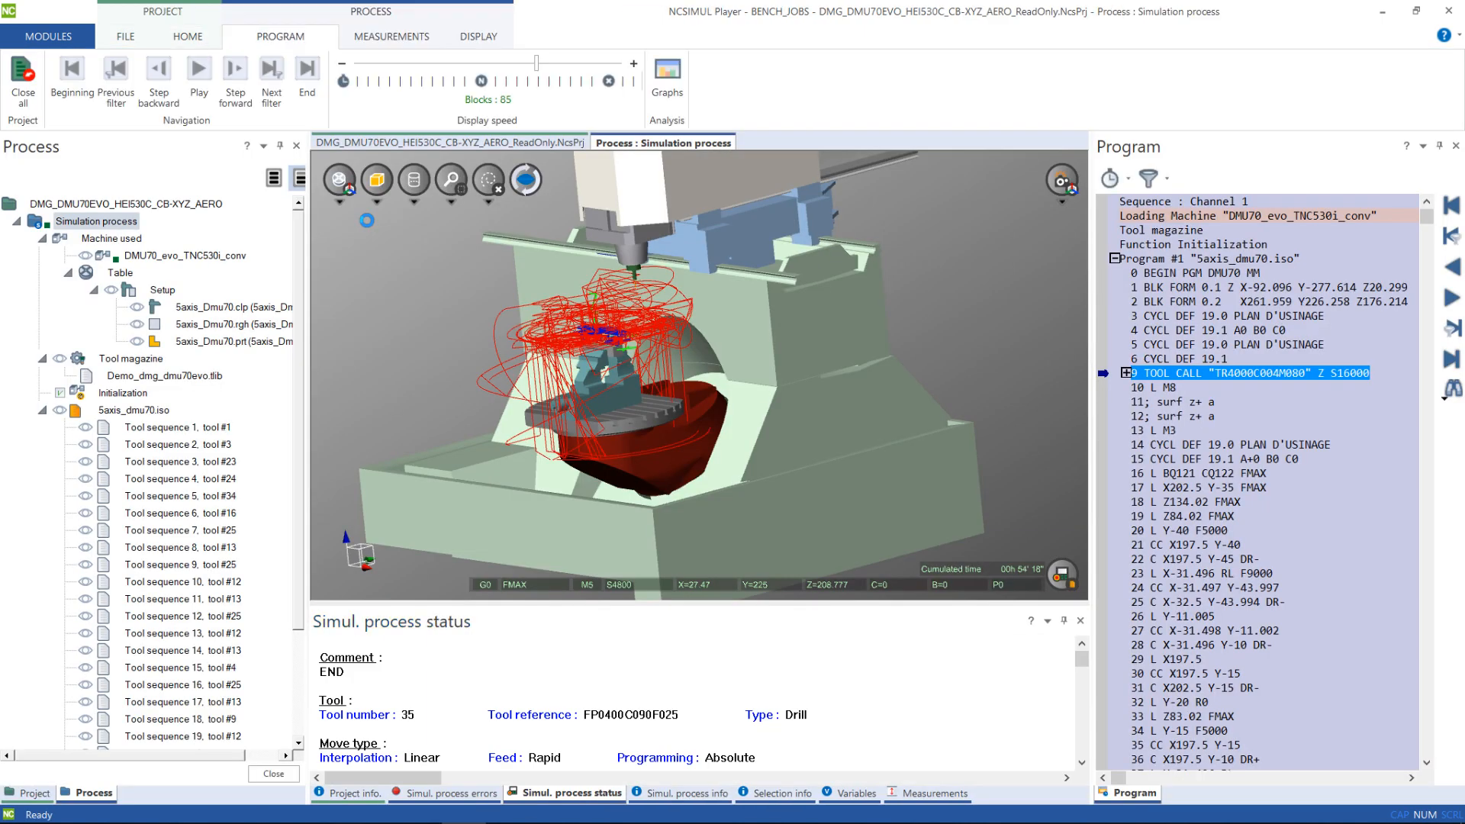
mouse_move(271, 67)
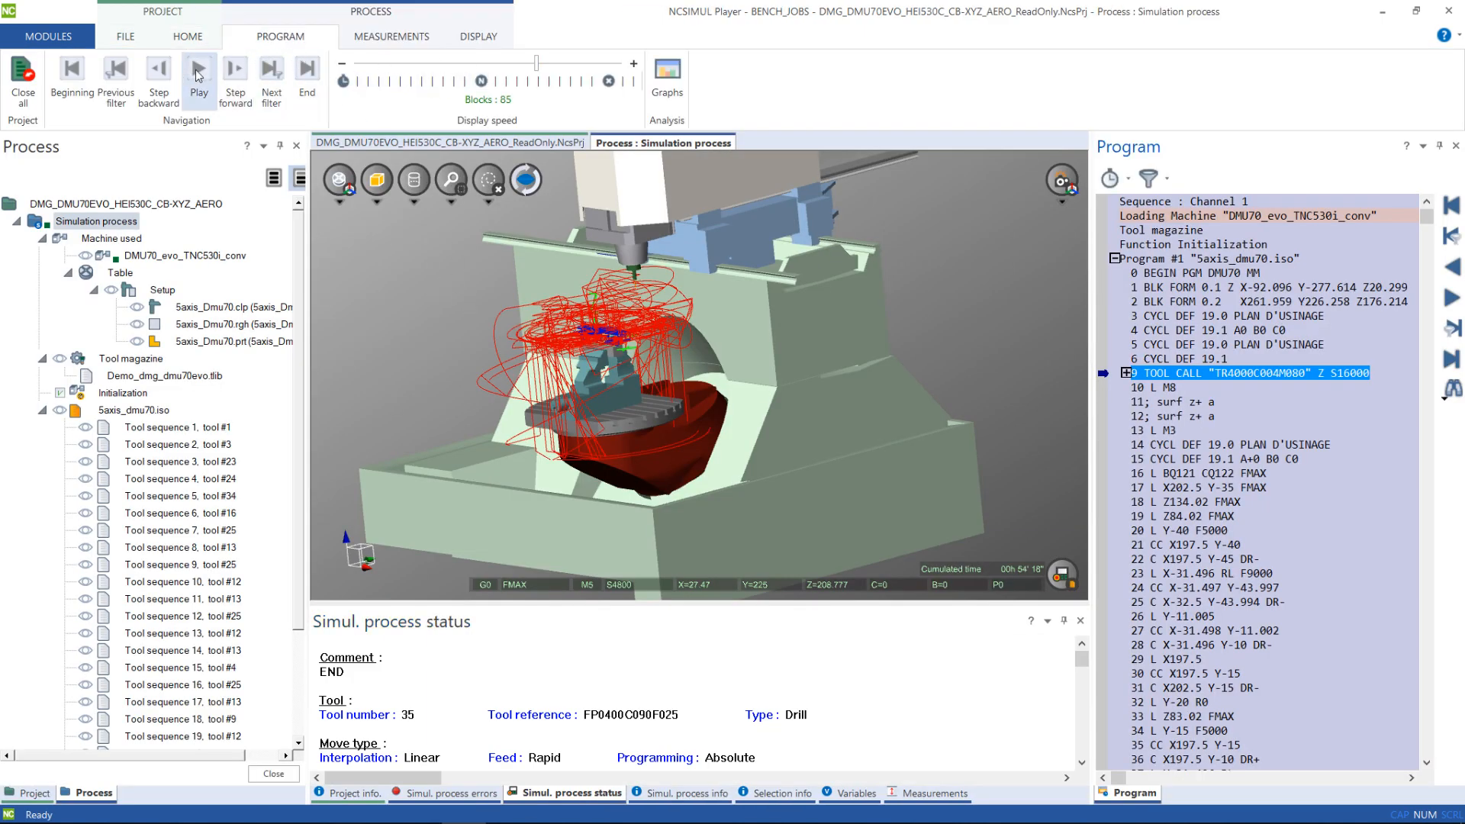
mouse_move(198, 73)
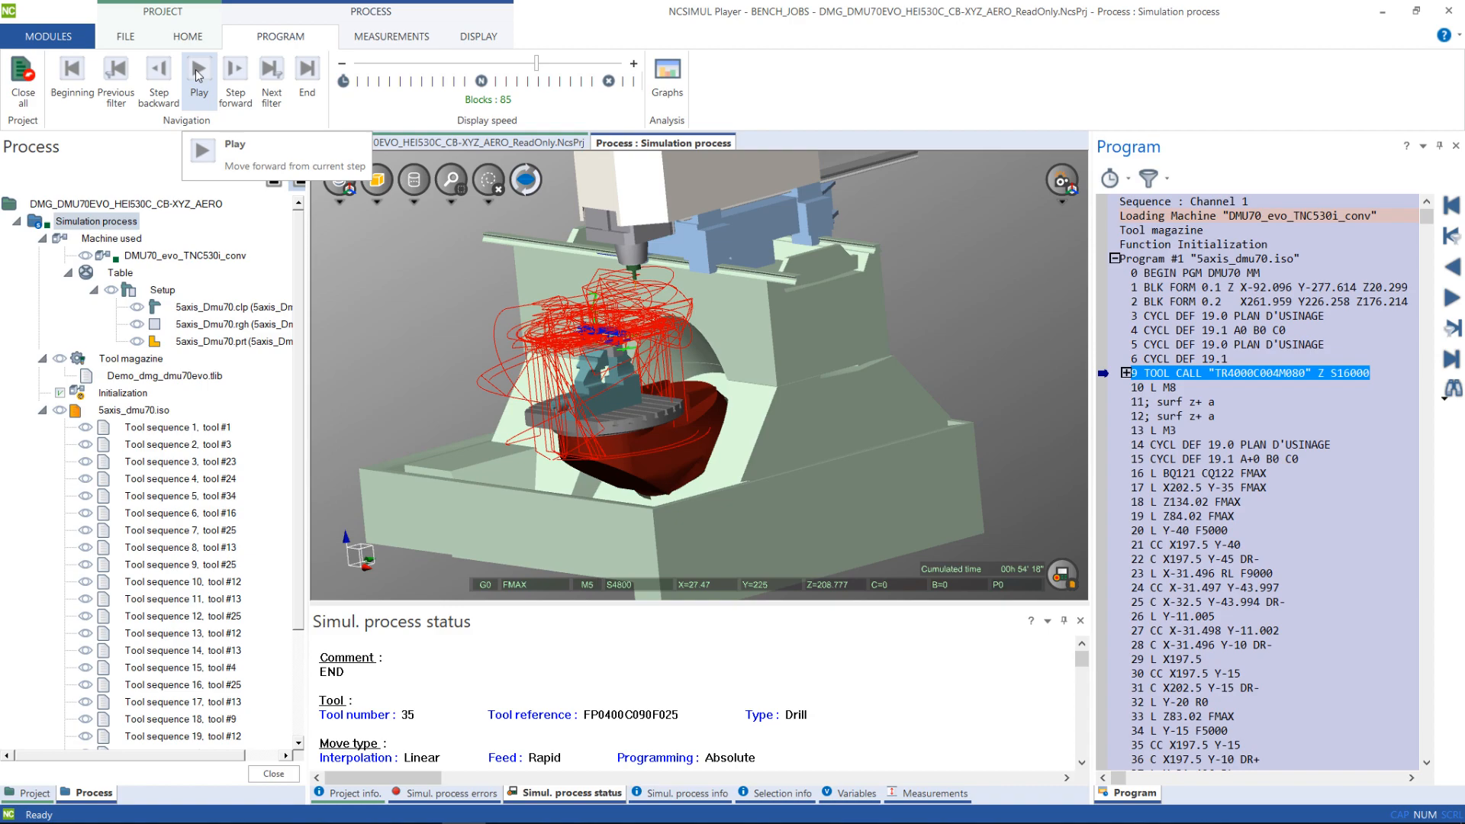
Replay material removal from the program start, then step forward through tool changes into drilling.
left_click(198, 67)
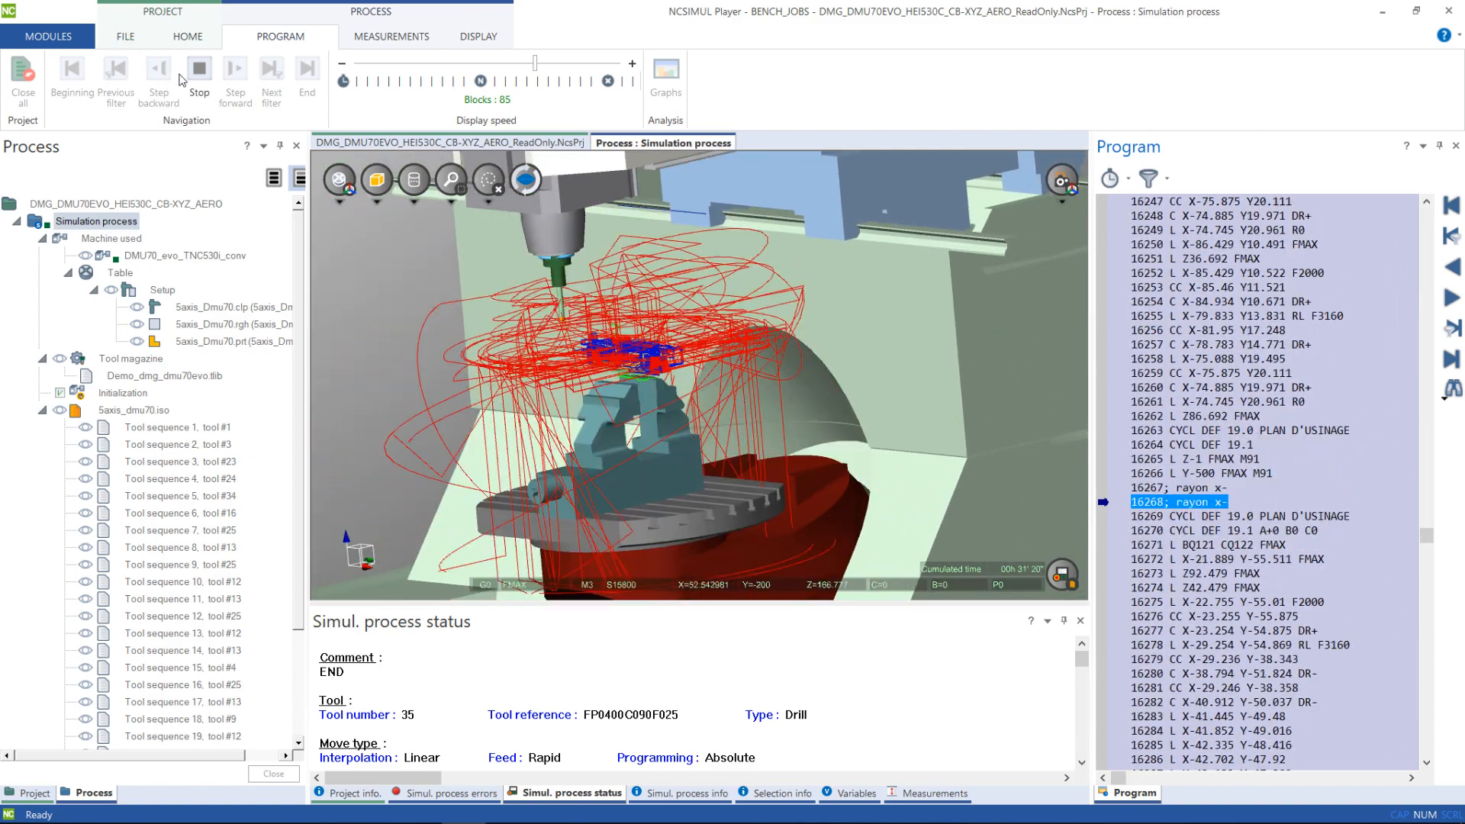
left_click(71, 66)
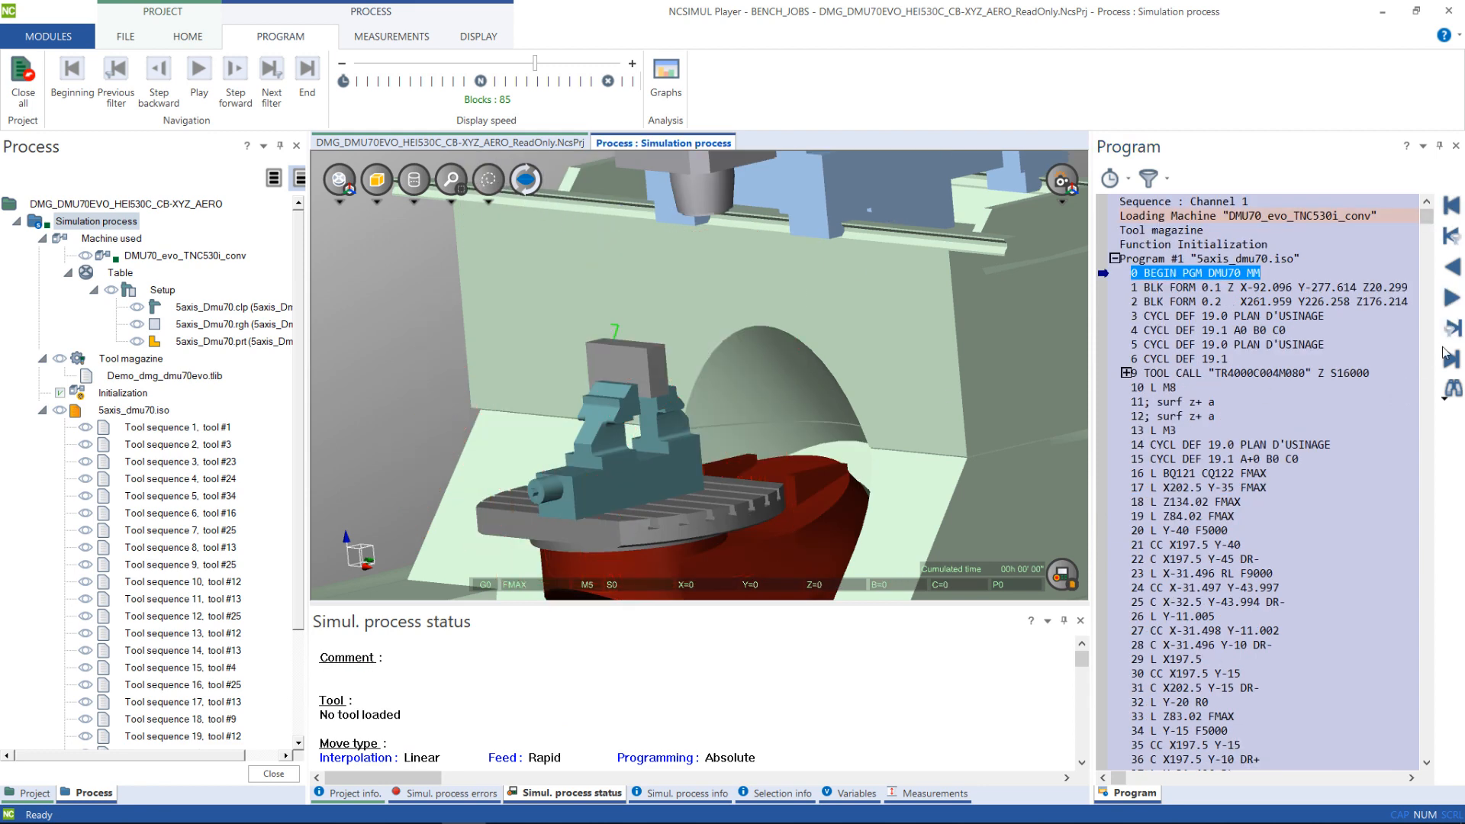
left_click(199, 67)
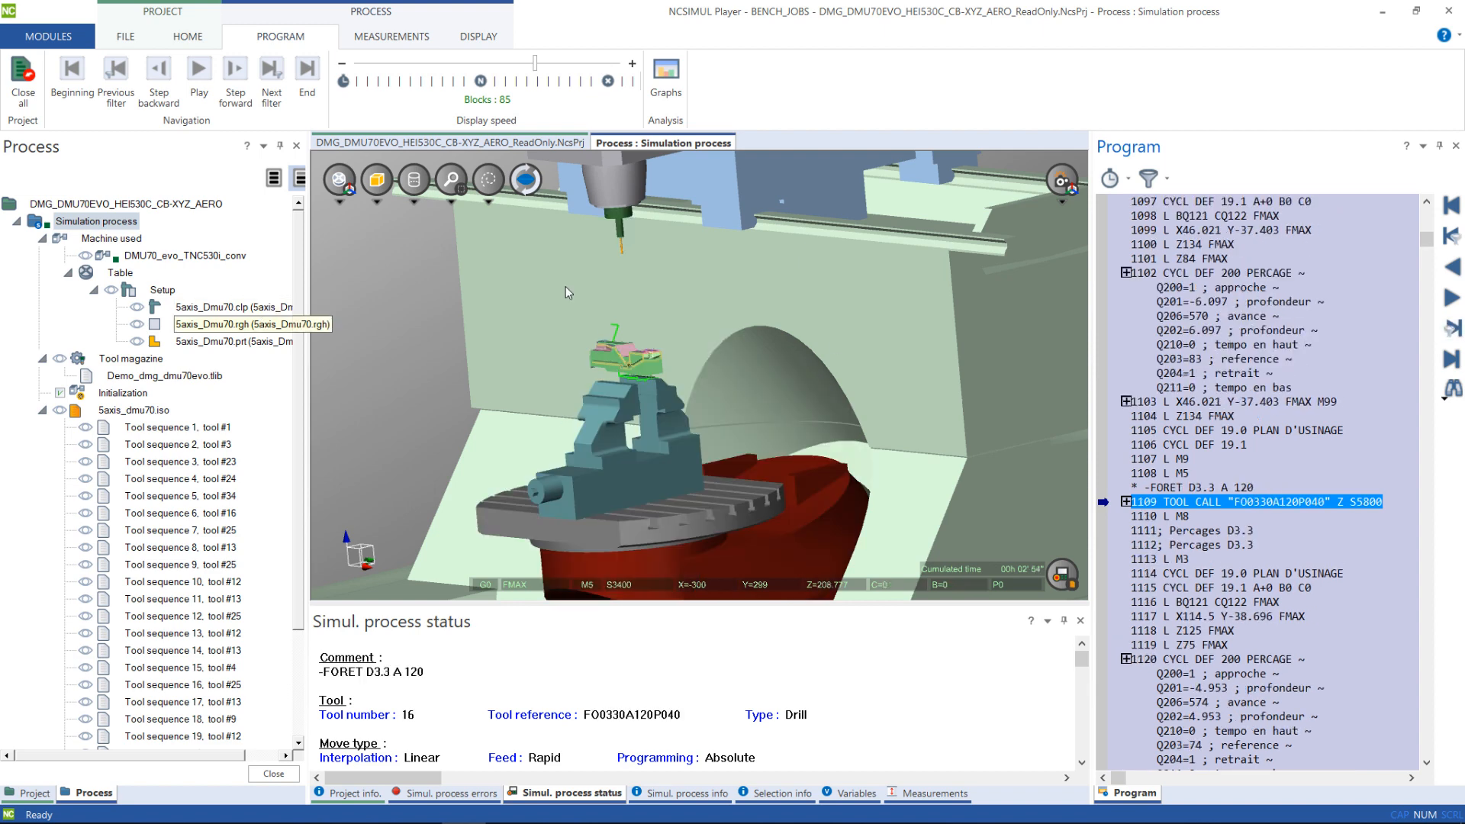
left_click(234, 68)
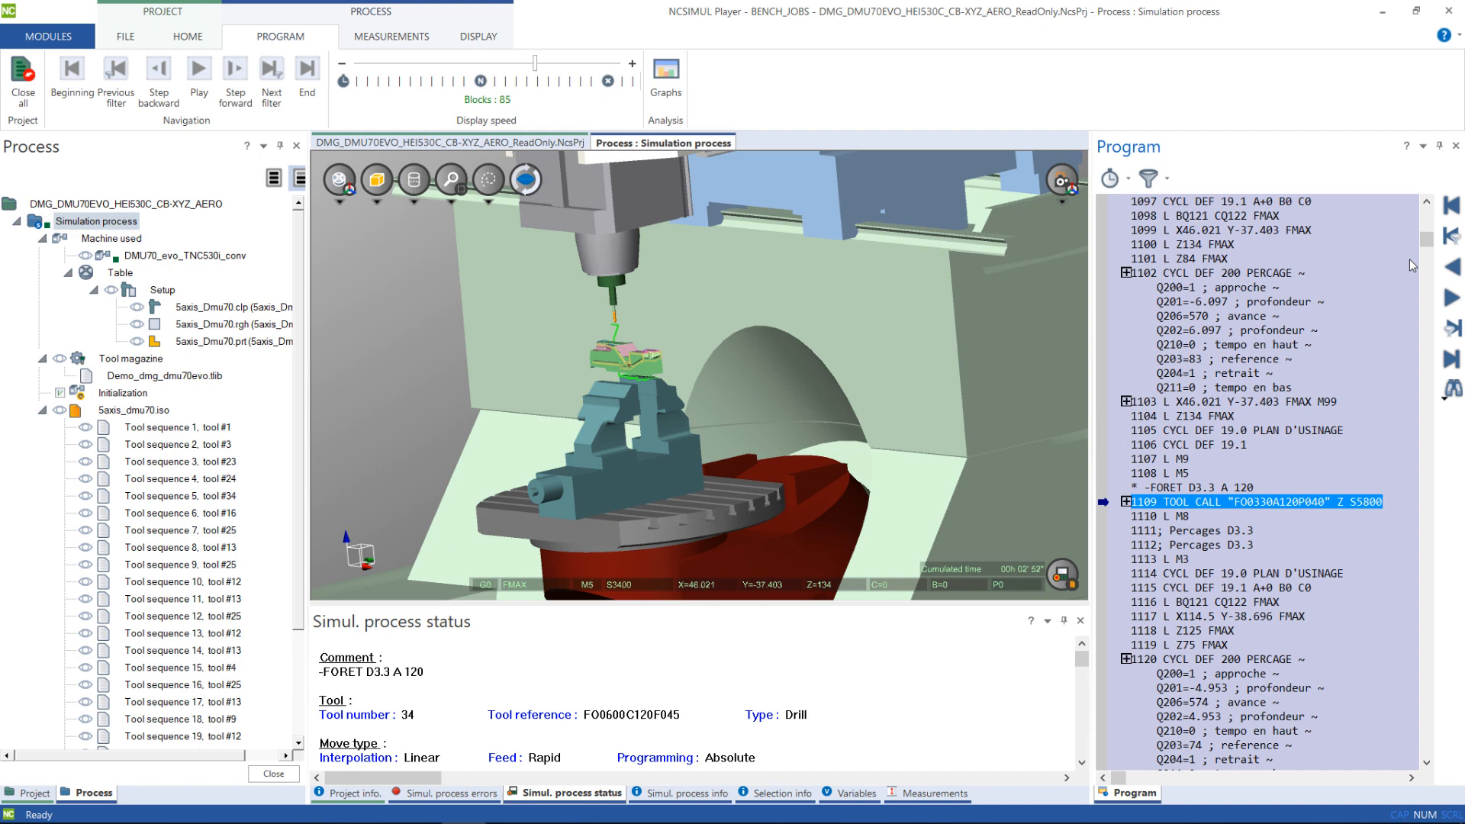
scroll("up", 3)
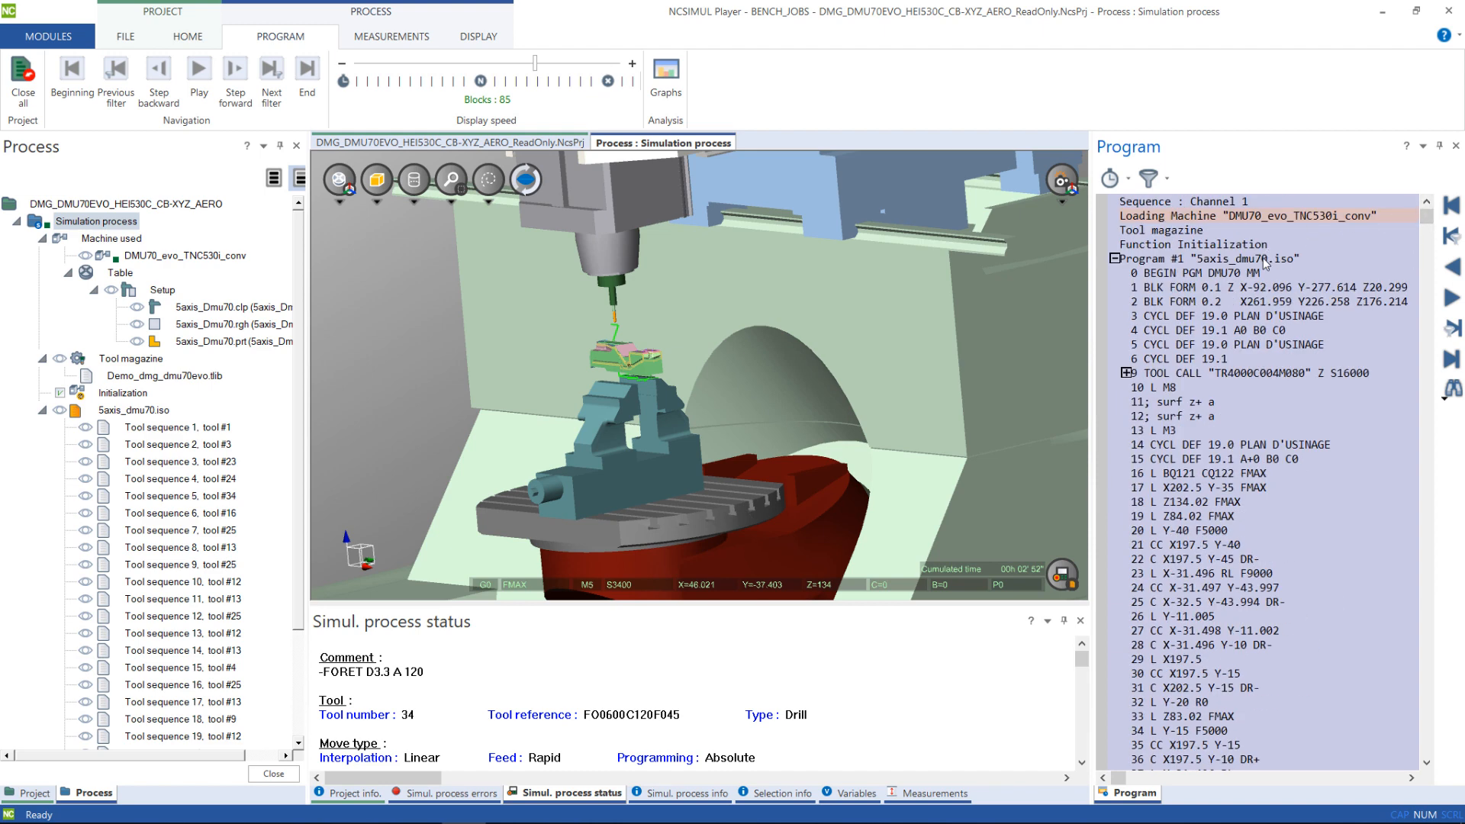